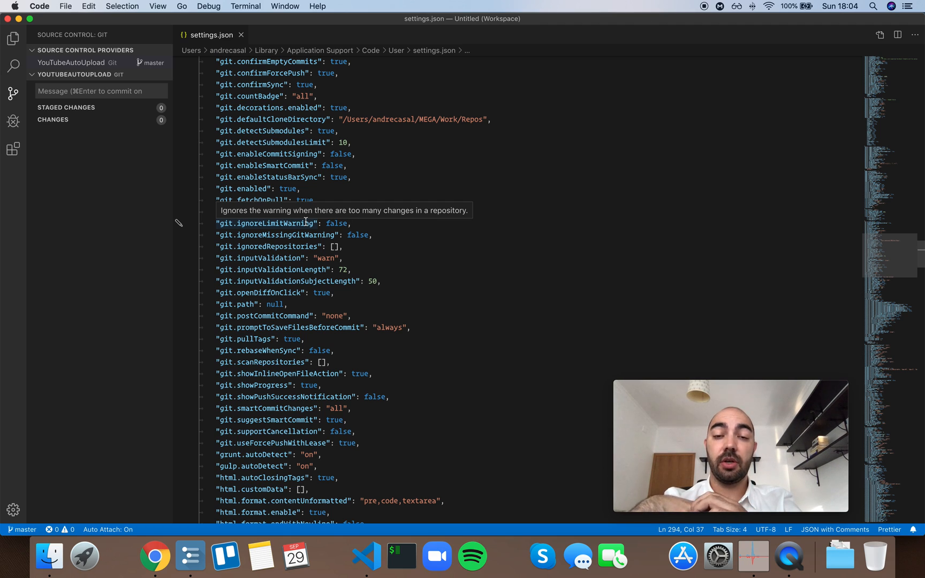
{"action": "left_click", "coordinate": [352, 224]}
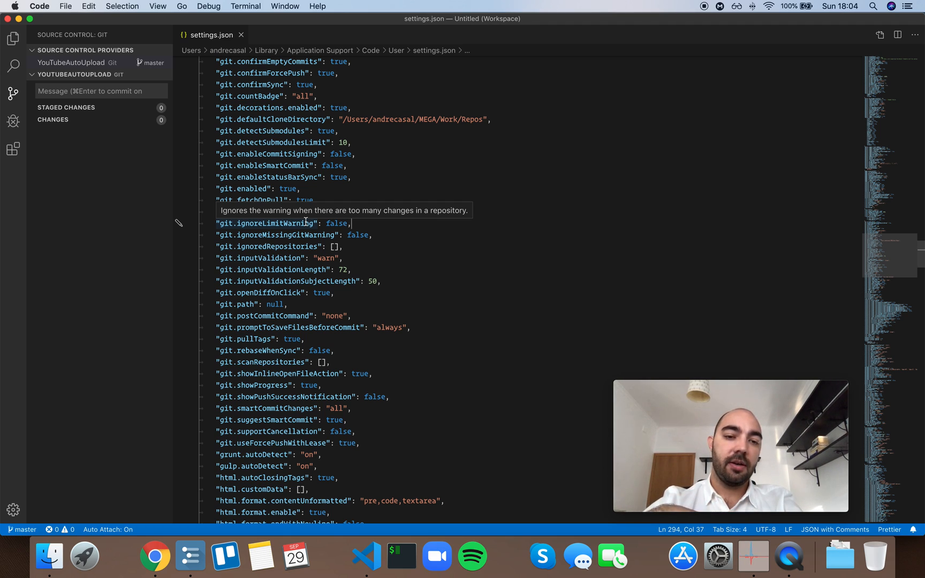